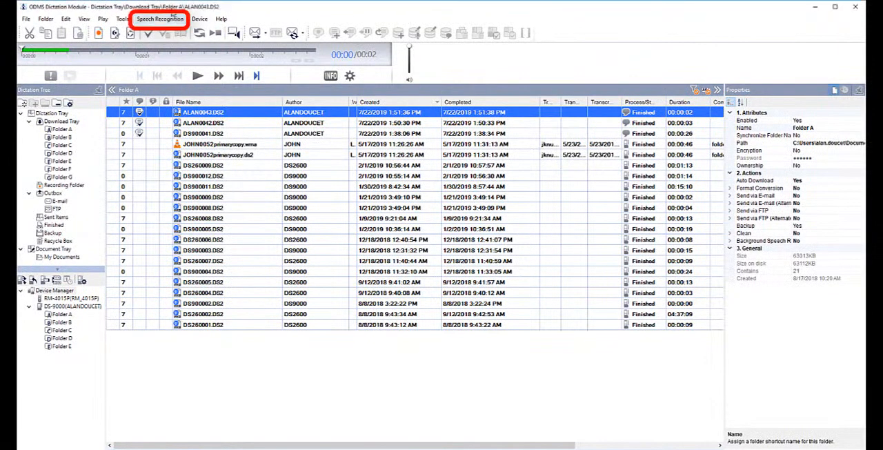
# Enable the speech recognition features on the General page of Speech Recognition Settings.
pyautogui.click(160, 18)
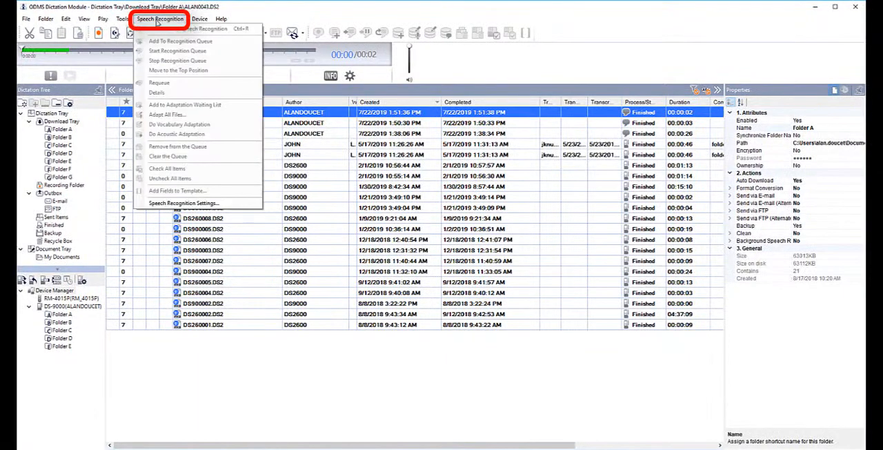
pyautogui.click(160, 18)
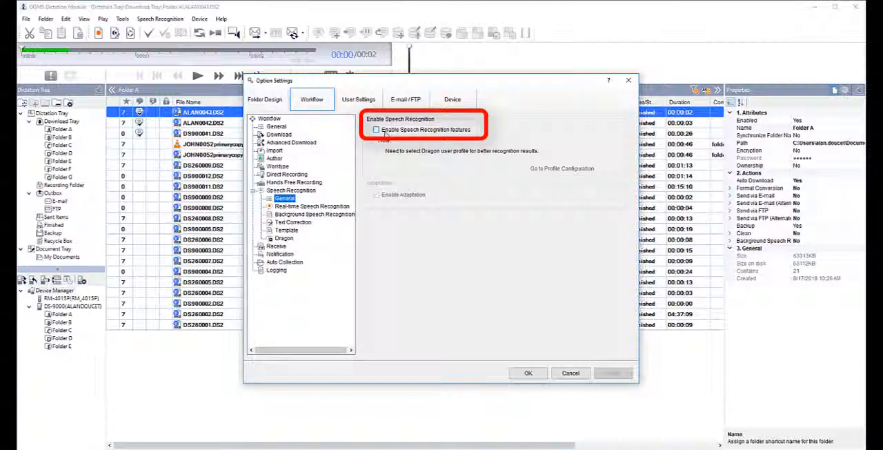
pyautogui.click(376, 130)
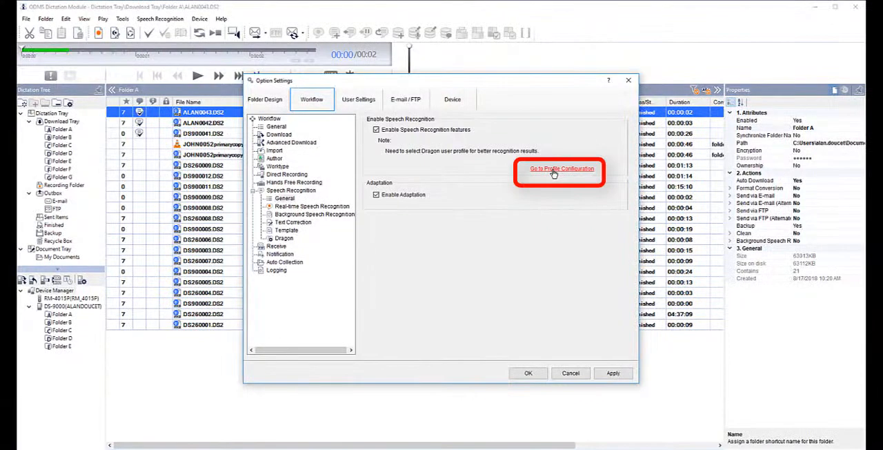
# Map the Dragon user profile to its Author ID in the Profile Map dialog.
pyautogui.click(561, 169)
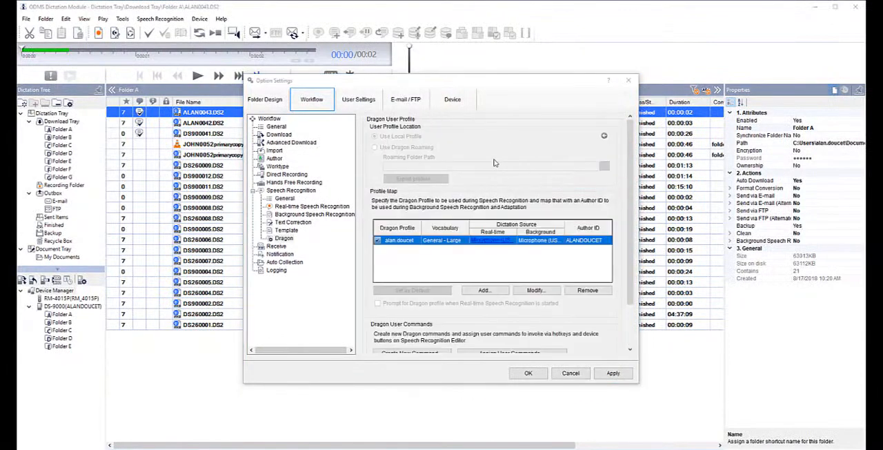
pyautogui.click(483, 289)
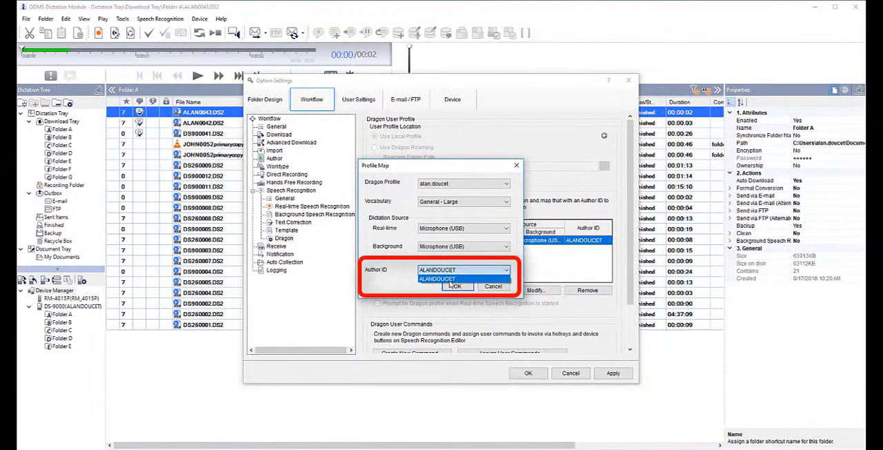
pyautogui.click(436, 279)
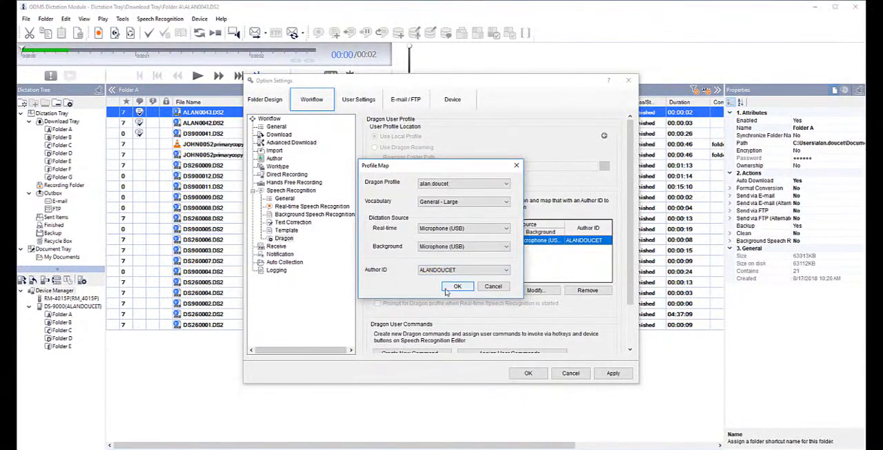
pyautogui.click(457, 286)
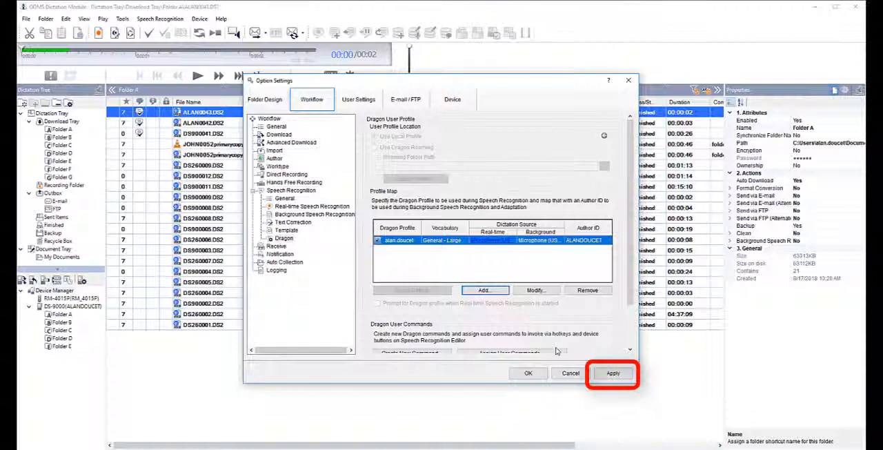
# Apply the Dragon profile settings with real-time and background microphone sources.
pyautogui.click(612, 372)
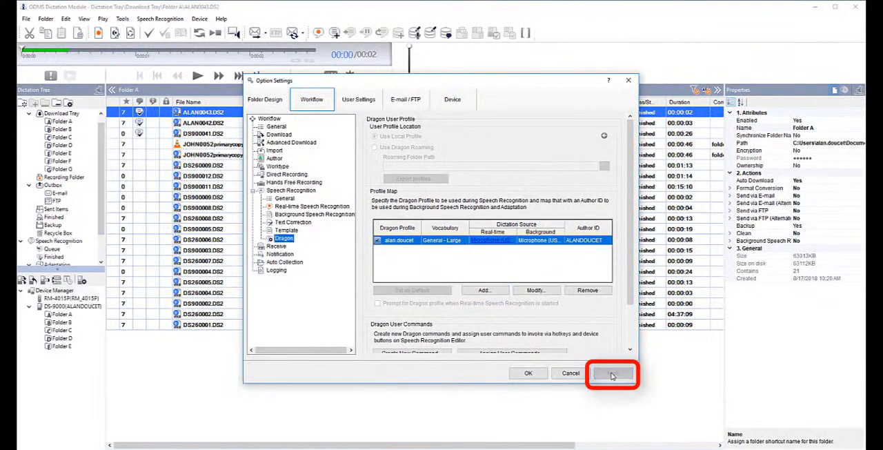
pyautogui.click(613, 372)
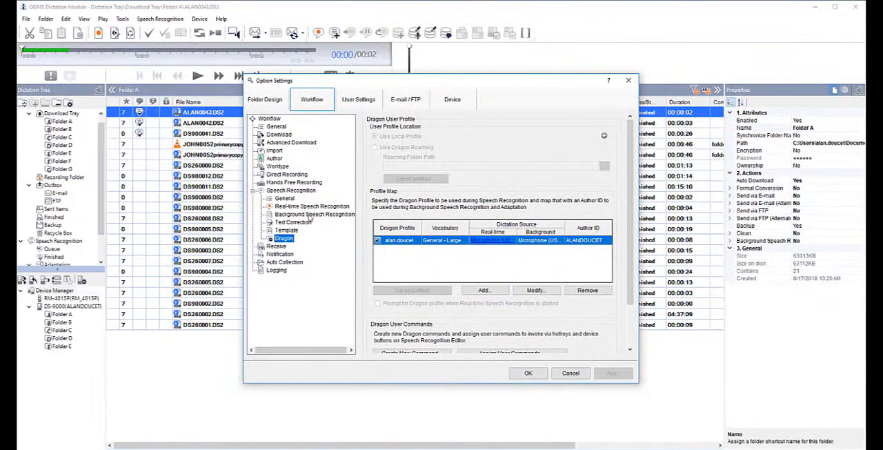
pyautogui.click(315, 214)
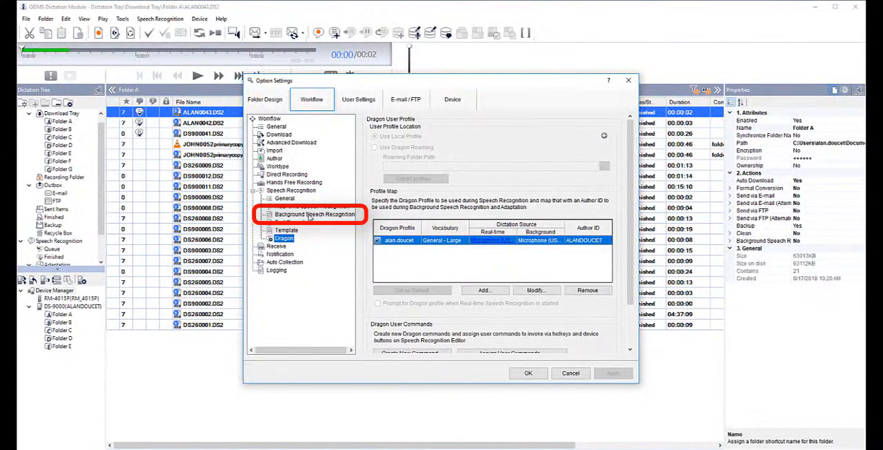
# Set Background Speech Recognition to start the queue automatically when new files are added.
pyautogui.click(315, 214)
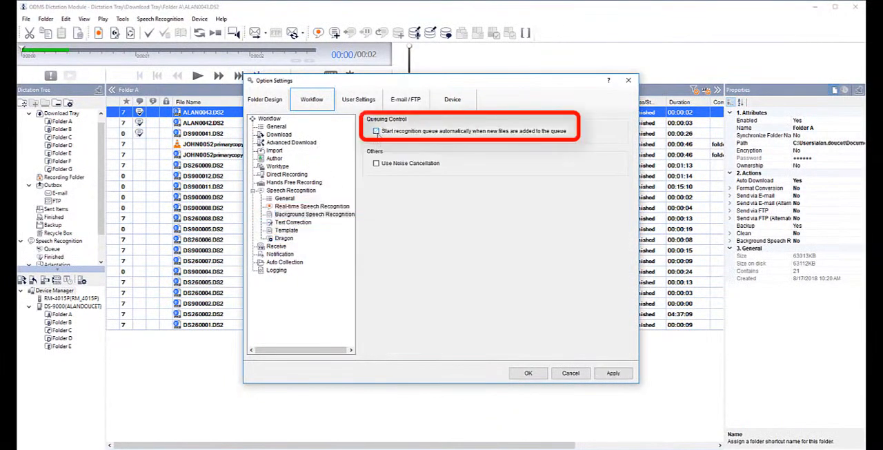
pyautogui.click(377, 131)
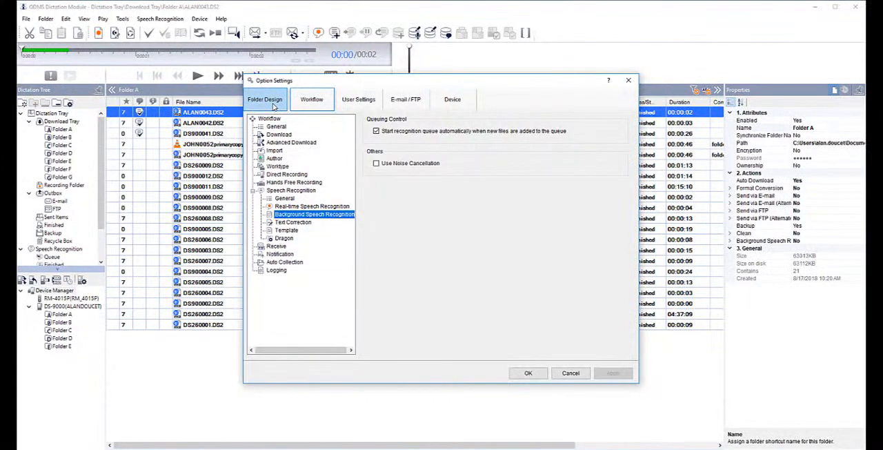
pyautogui.click(265, 99)
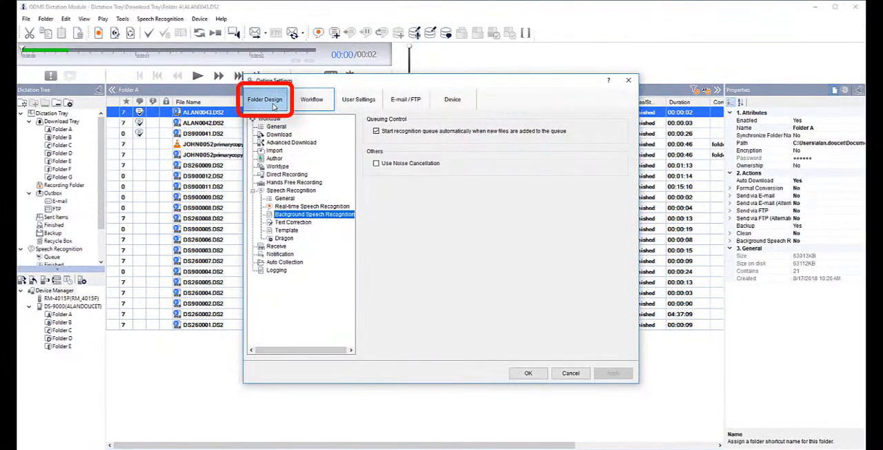
# Set Folder A's Background Speech Recognition and Auto Queue to Yes, apply, and close with OK.
pyautogui.click(265, 99)
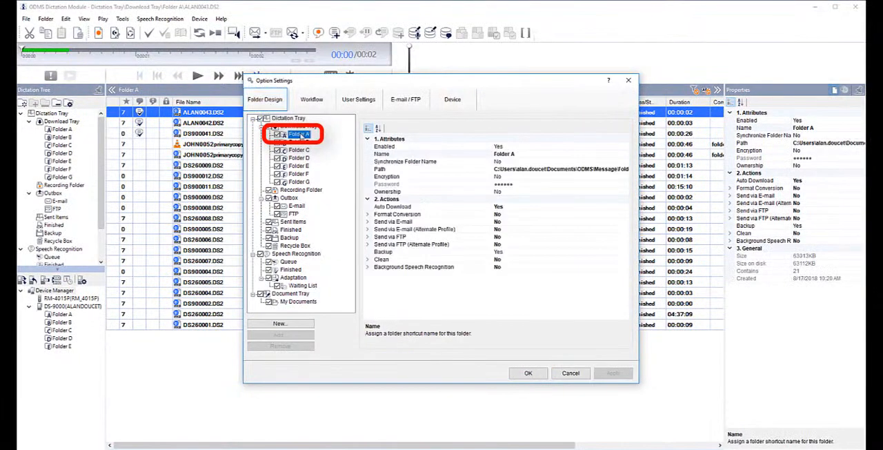
pyautogui.click(414, 268)
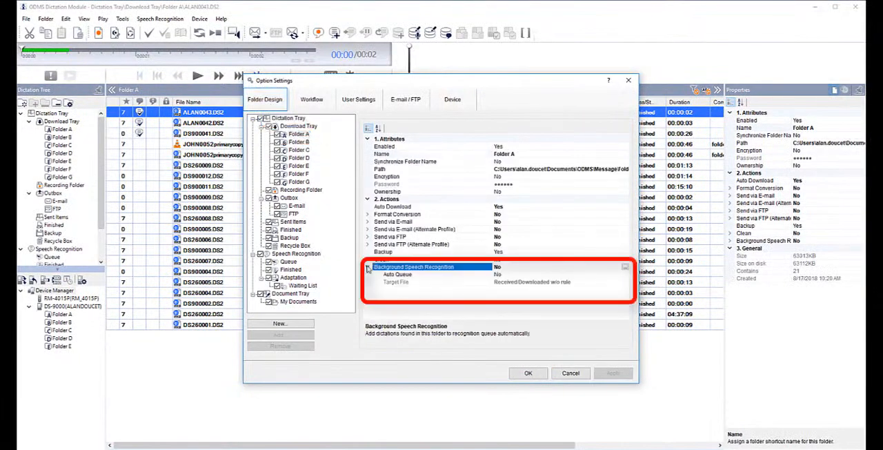
pyautogui.click(414, 273)
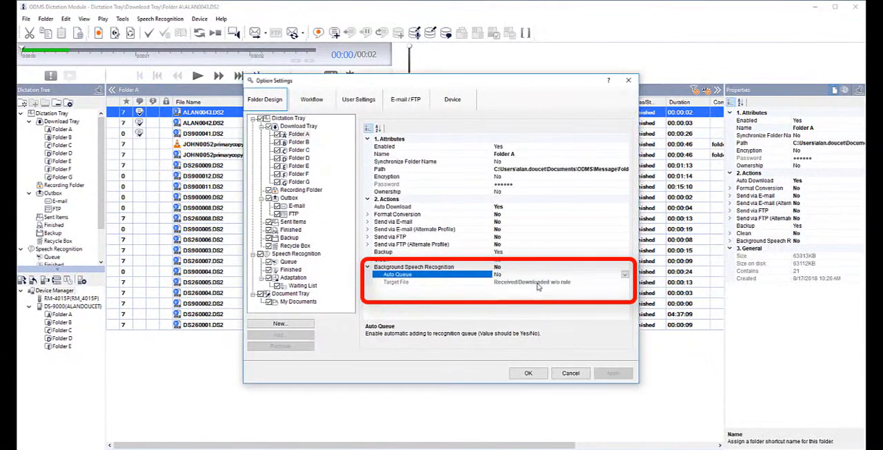
pyautogui.click(613, 372)
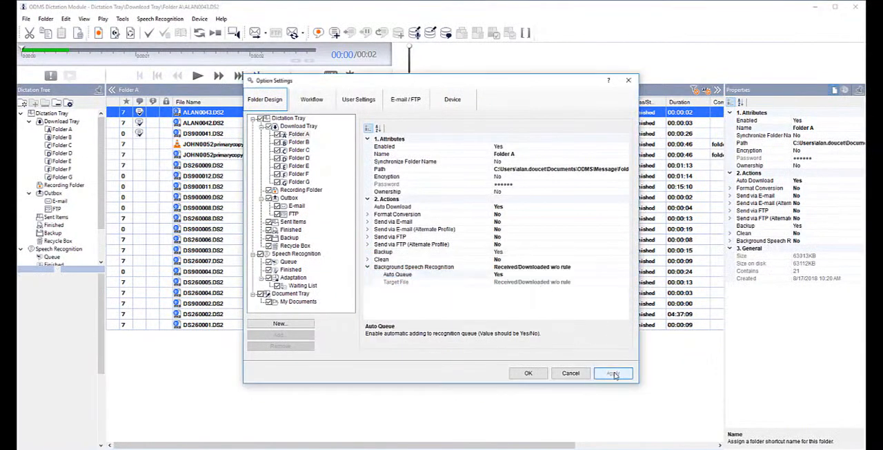
pyautogui.click(613, 373)
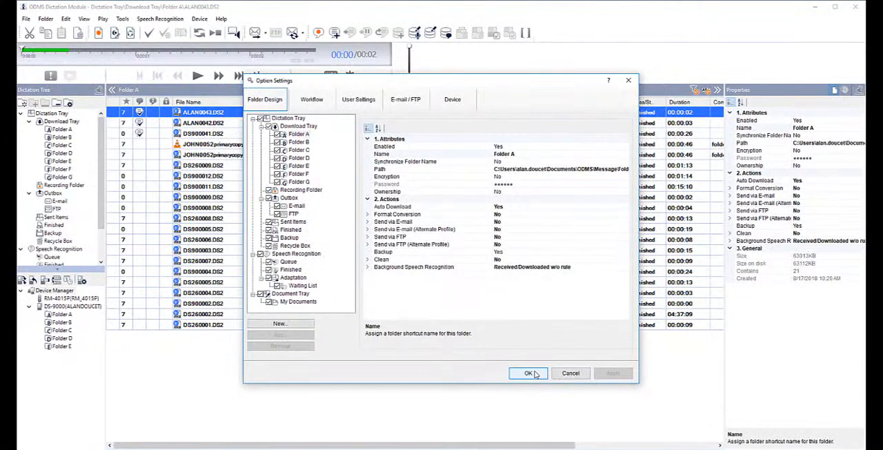
pyautogui.click(528, 373)
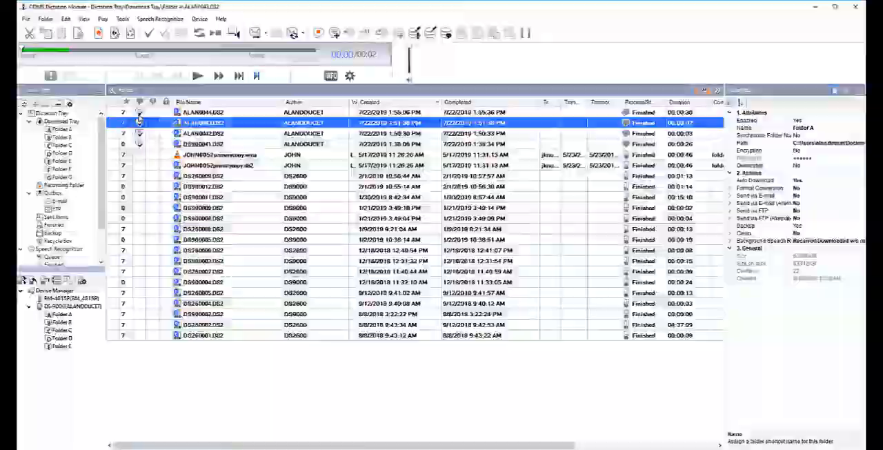
# Open the recognized dictation file in the transcription editor and play its audio from the beginning.
pyautogui.doubleClick(202, 123)
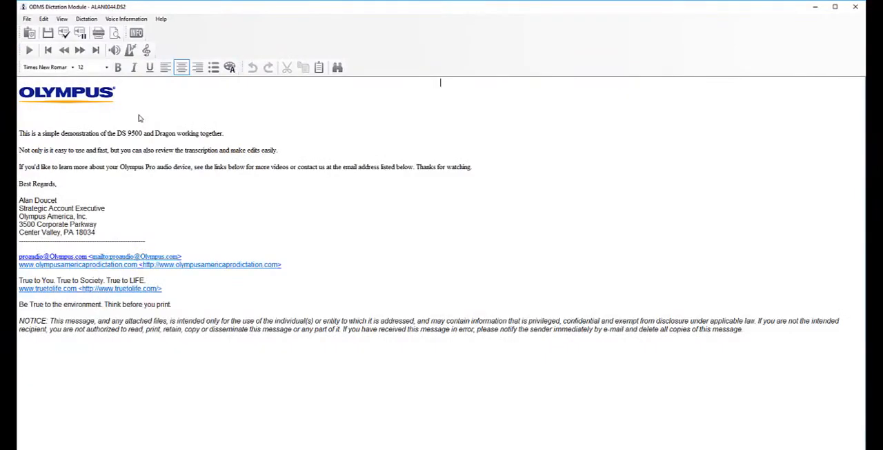
pyautogui.click(47, 50)
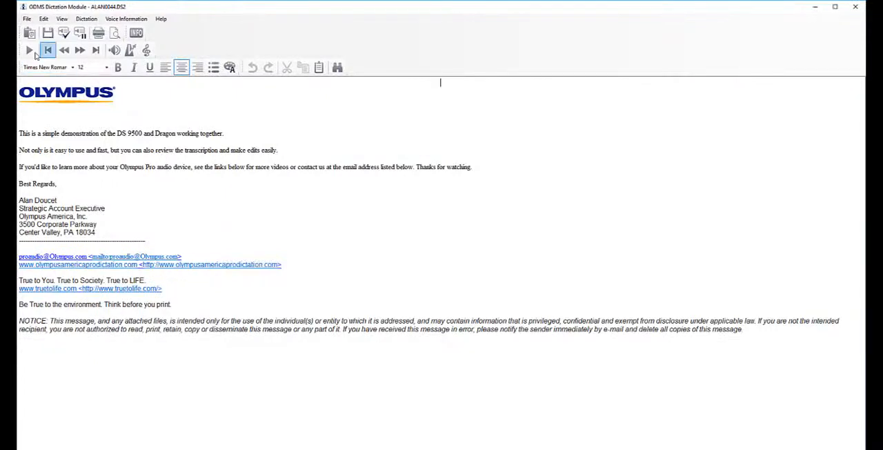
pyautogui.click(31, 50)
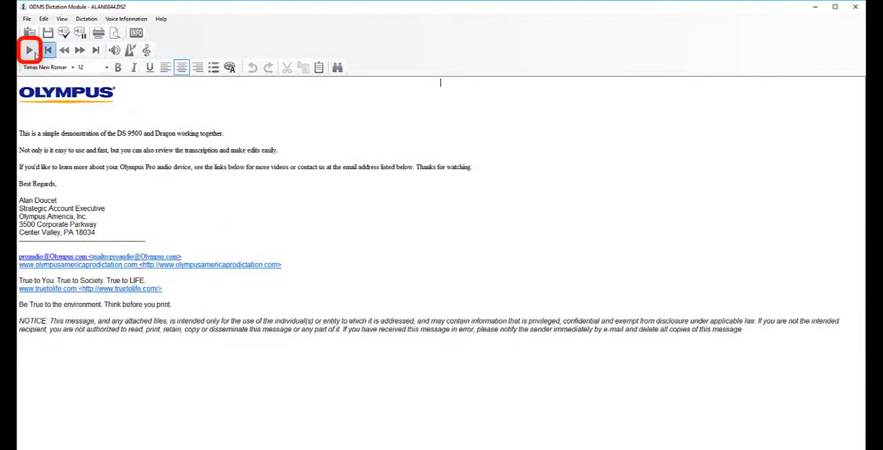
pyautogui.click(30, 50)
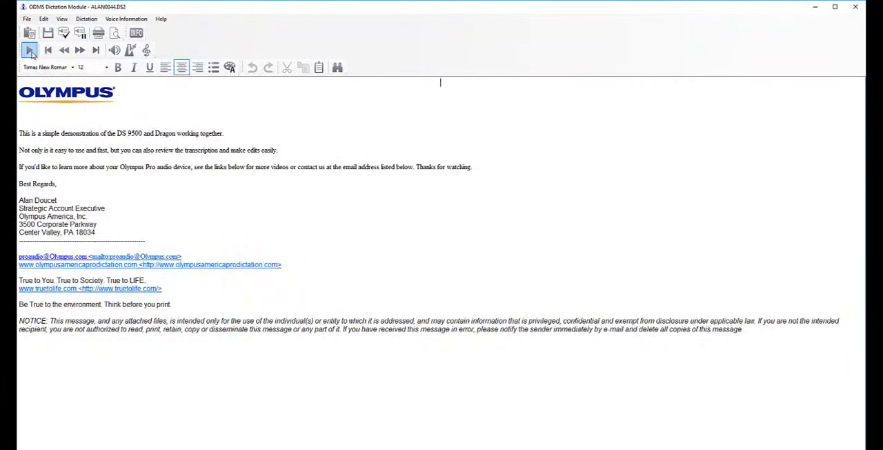
pyautogui.click(31, 49)
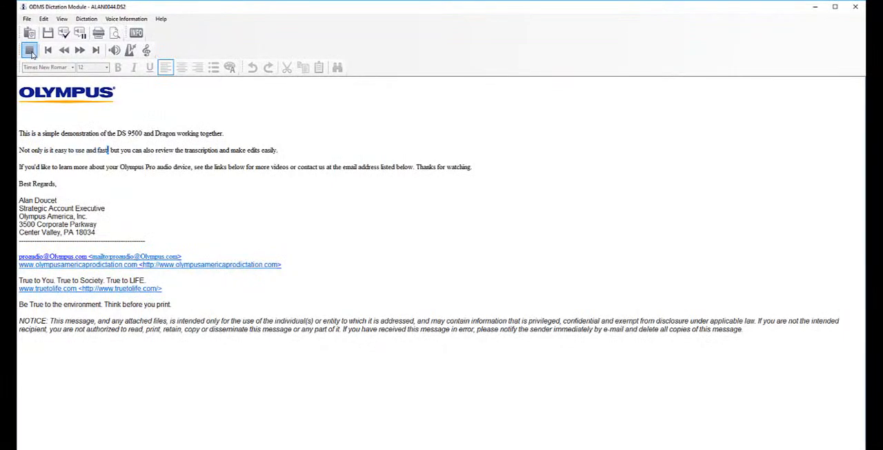
# Replace 'the email address listed below' with the contact e-mail and move 'Thanks for watching.' to its own line.
pyautogui.doubleClick(202, 151)
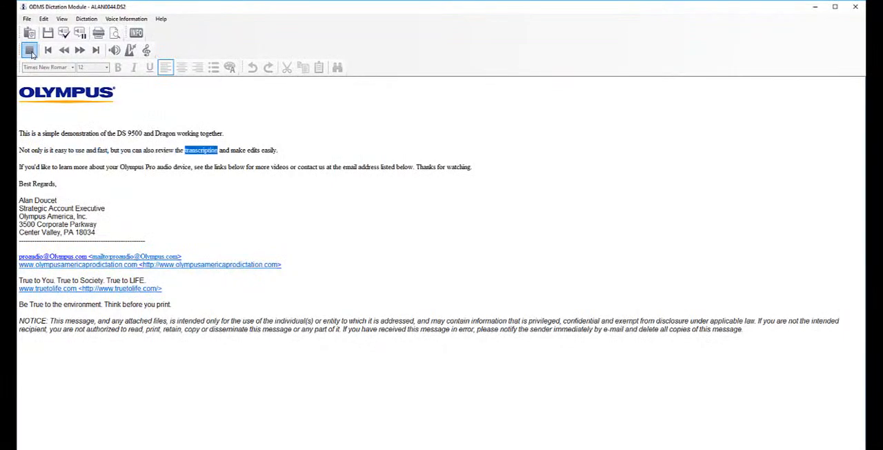
pyautogui.click(277, 149)
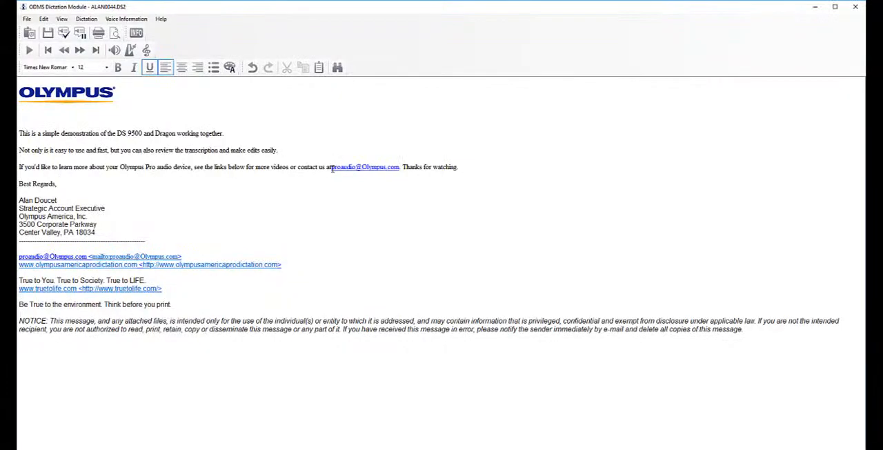
pyautogui.doubleClick(365, 167)
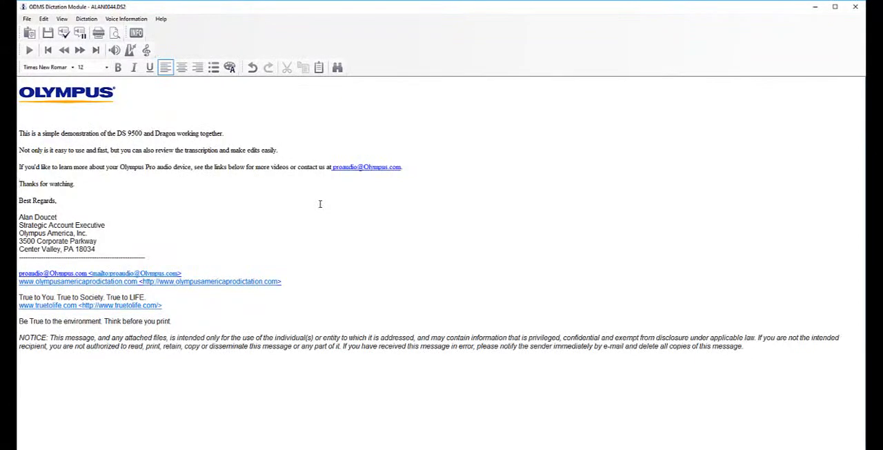
pyautogui.moveTo(320, 205)
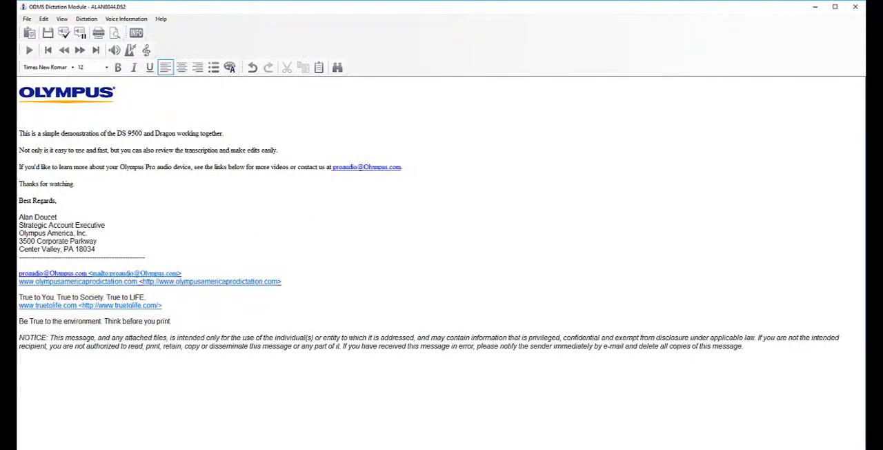